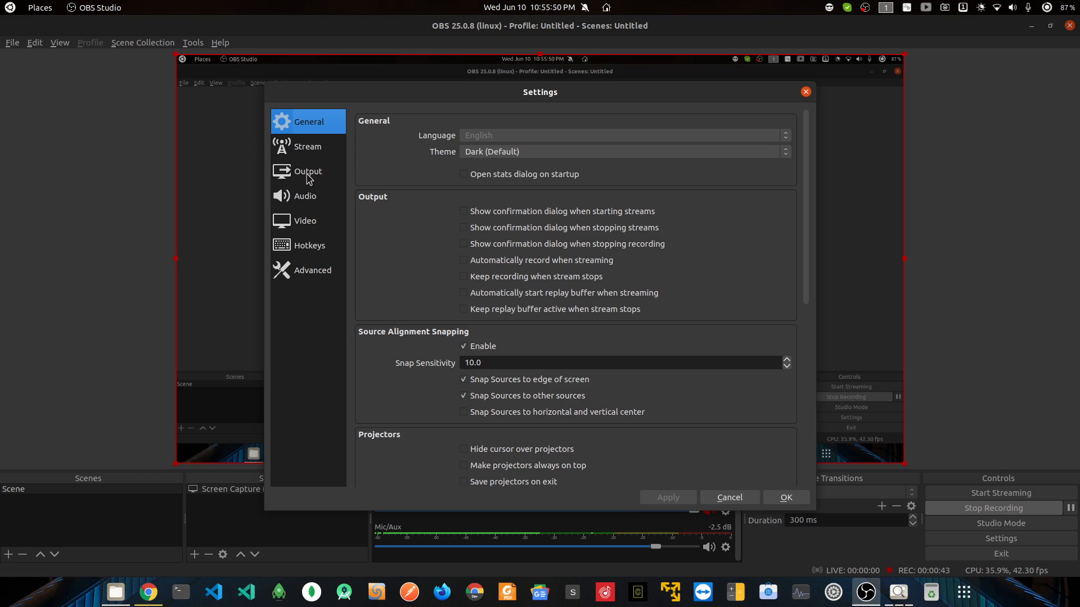
Show the Output section of OBS settings with the streaming encoder choices
left_click(308, 171)
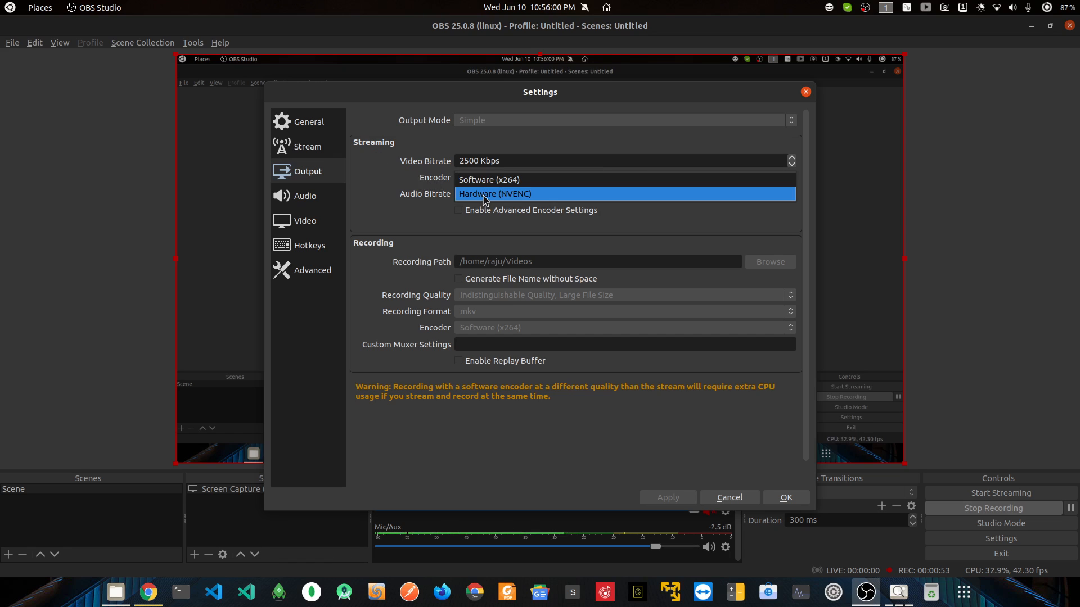
Switch the streaming encoder to Hardware (NVENC), then back to Software (x264)
left_click(493, 194)
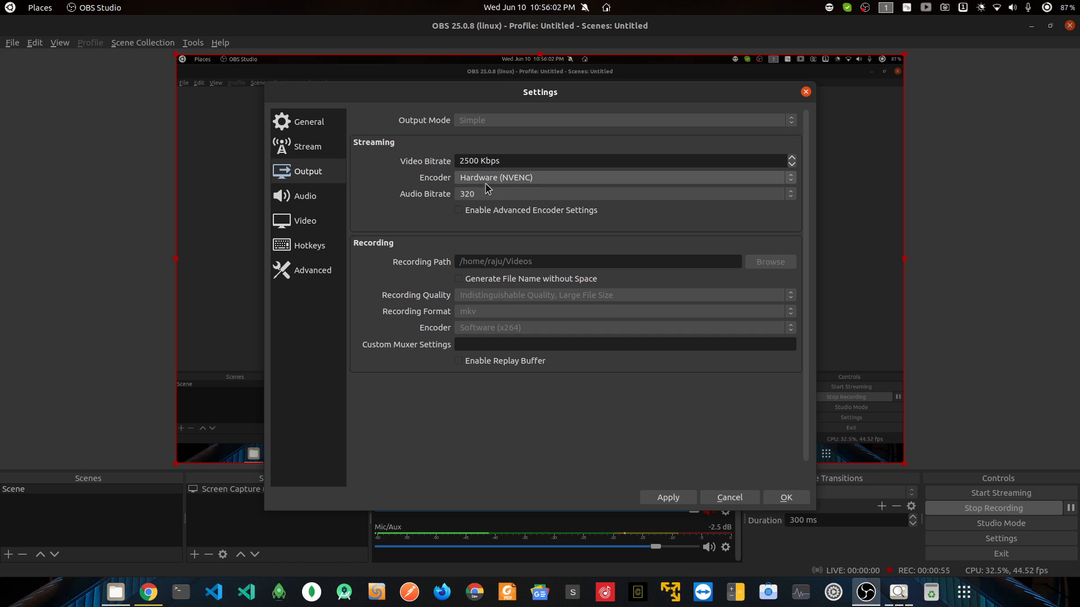
left_click(620, 176)
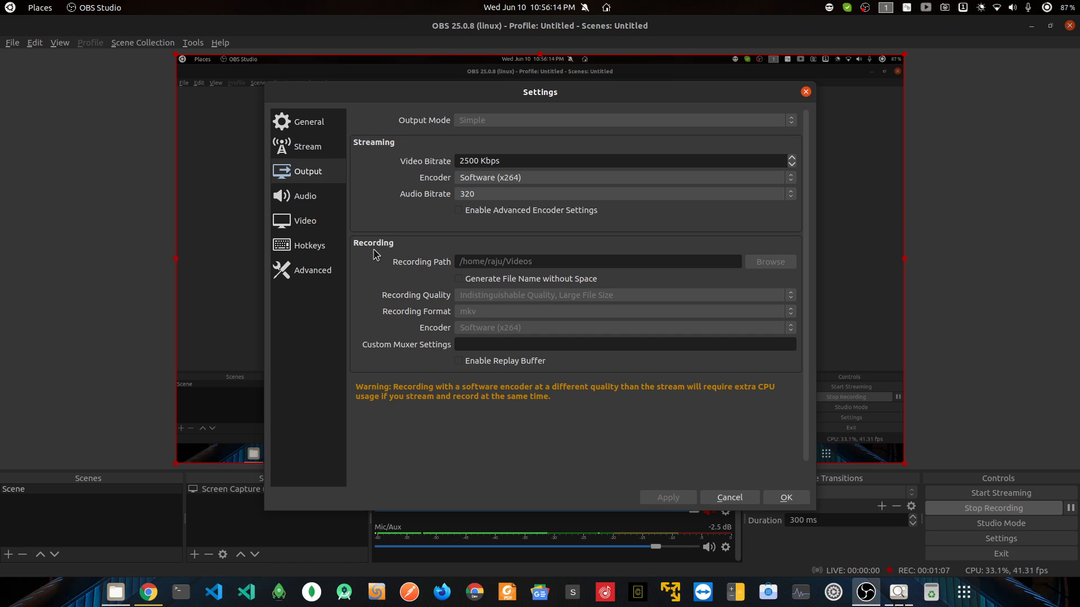
mouse_move(493, 321)
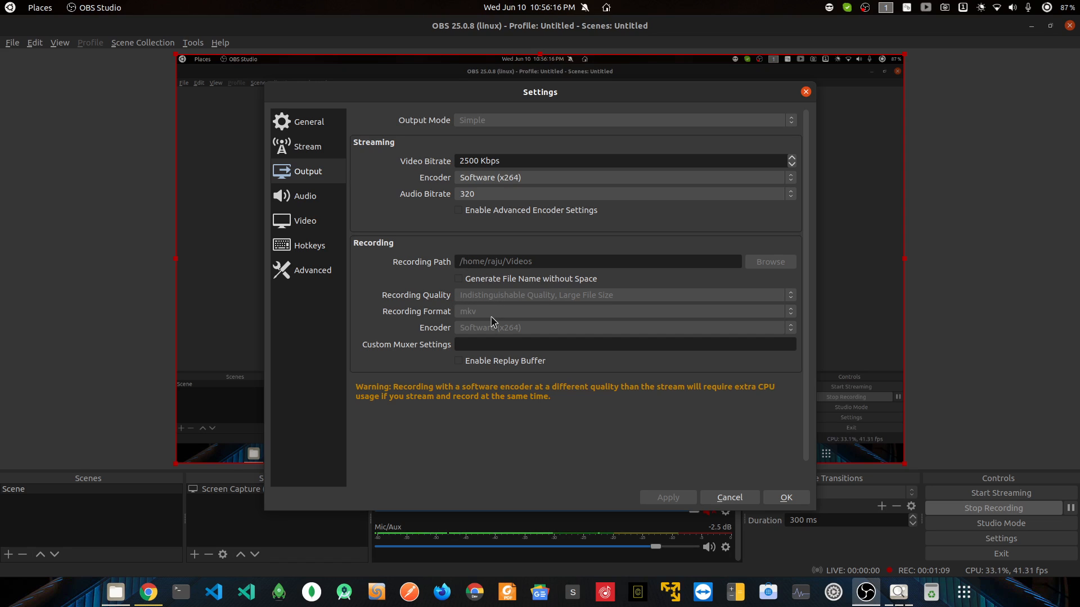
mouse_move(516, 334)
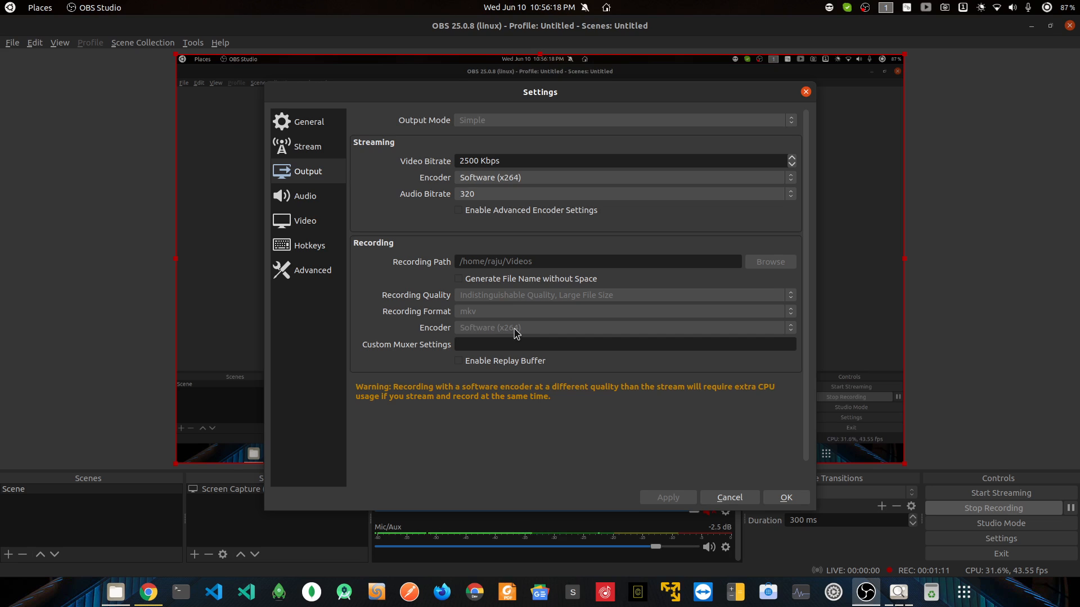
View the saved settings screenshots, advancing to the one with Software (x264) recording
left_click(898, 592)
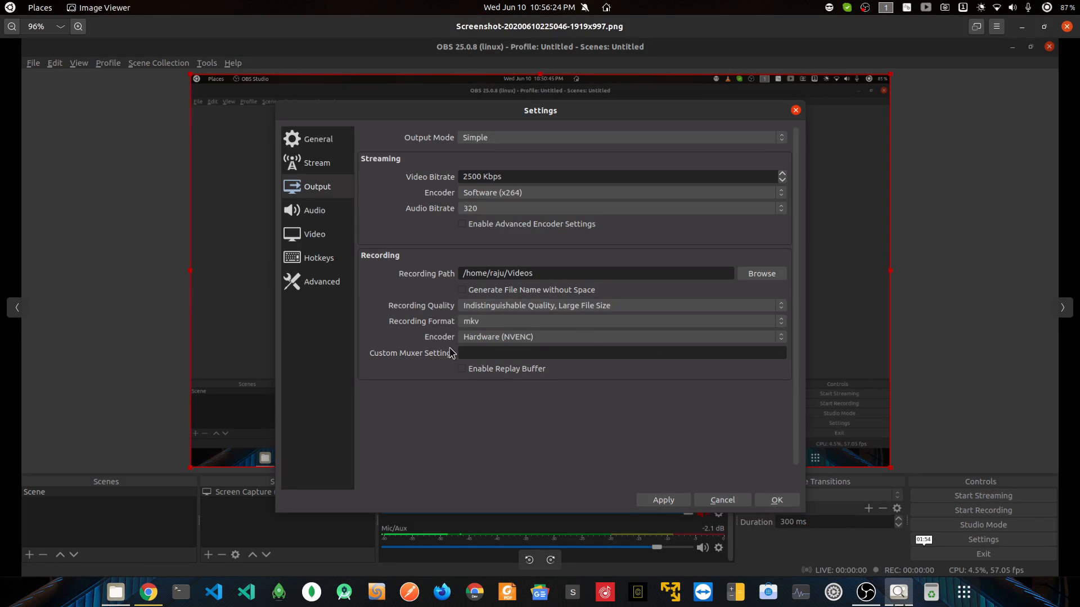
mouse_move(541, 346)
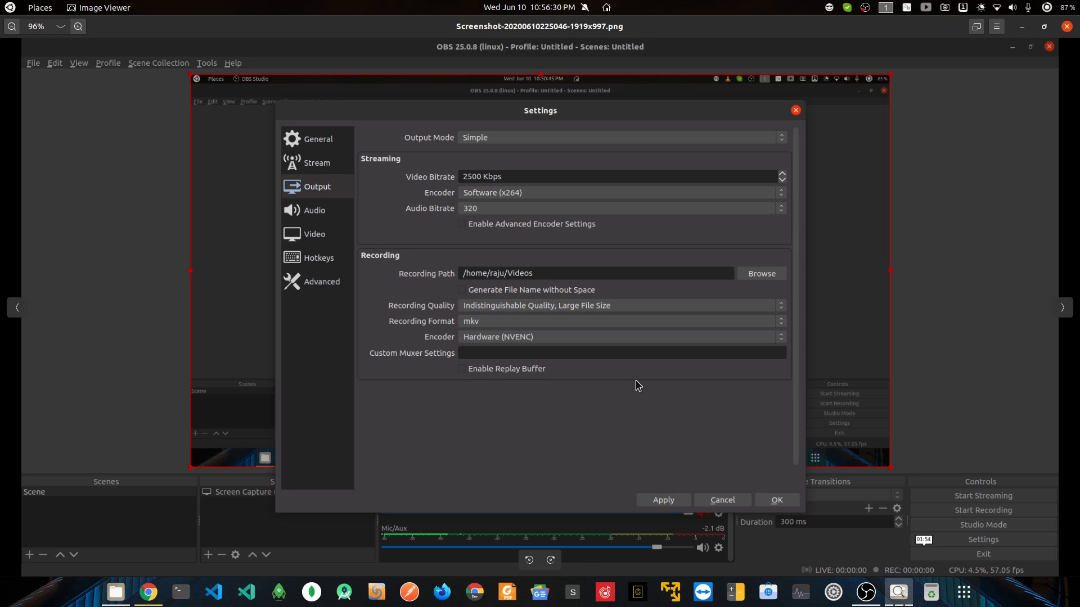
mouse_move(495, 345)
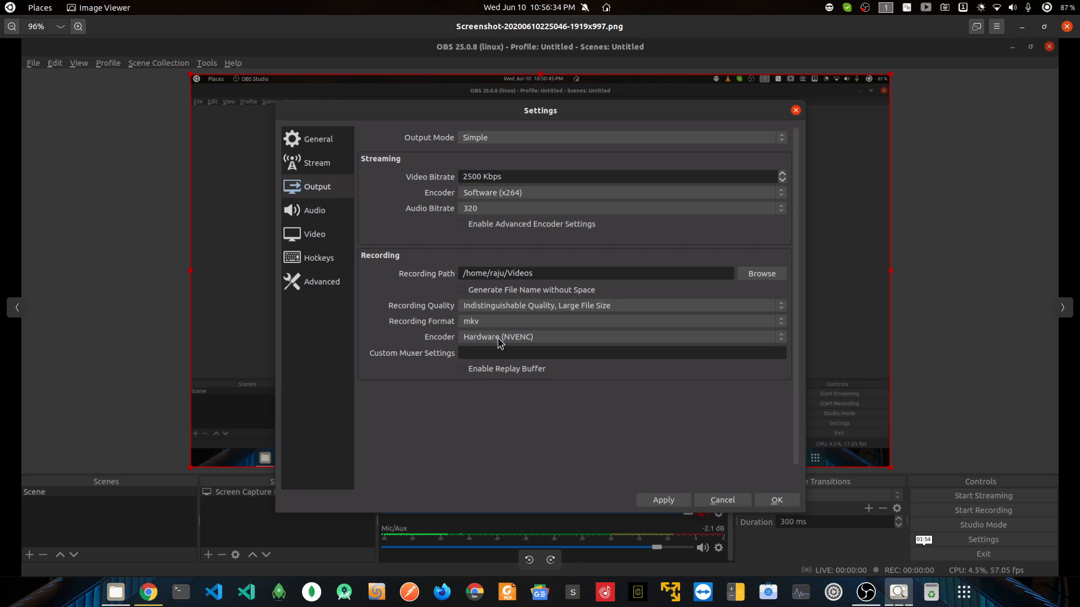
mouse_move(879, 583)
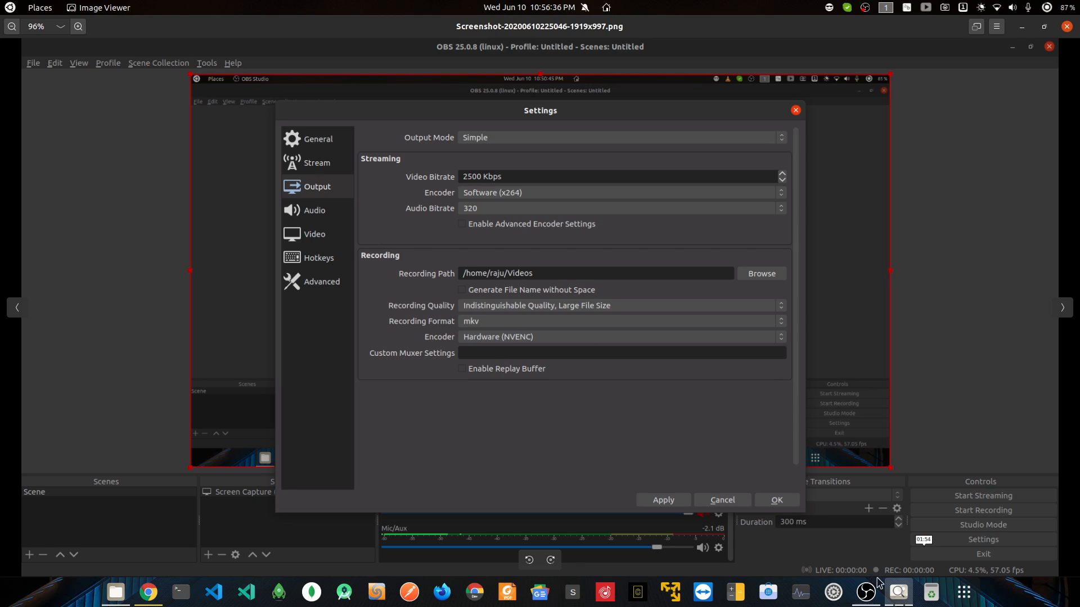
left_click(618, 336)
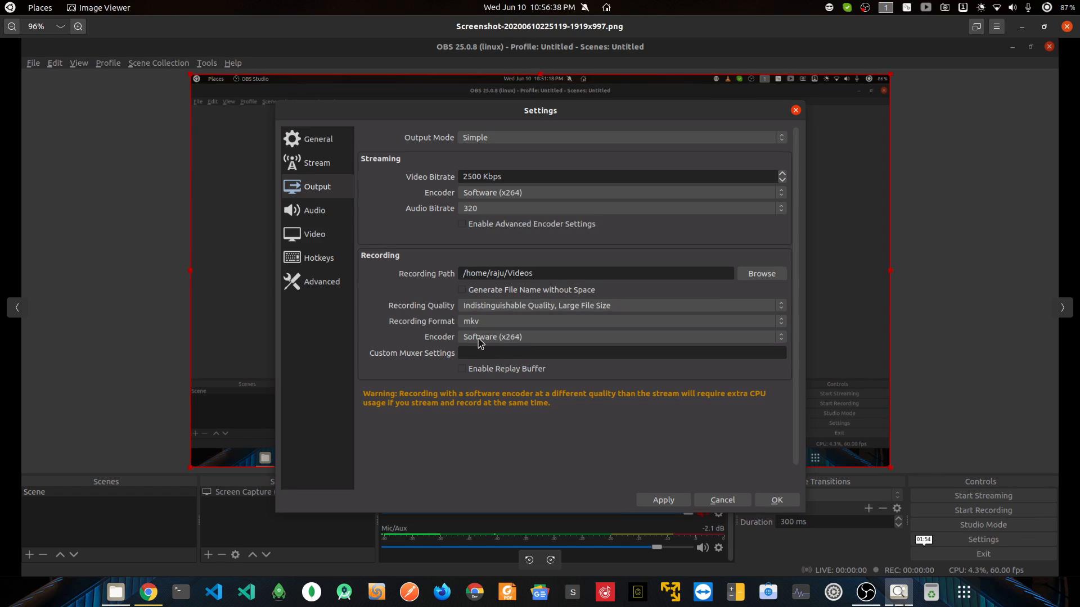
mouse_move(843, 590)
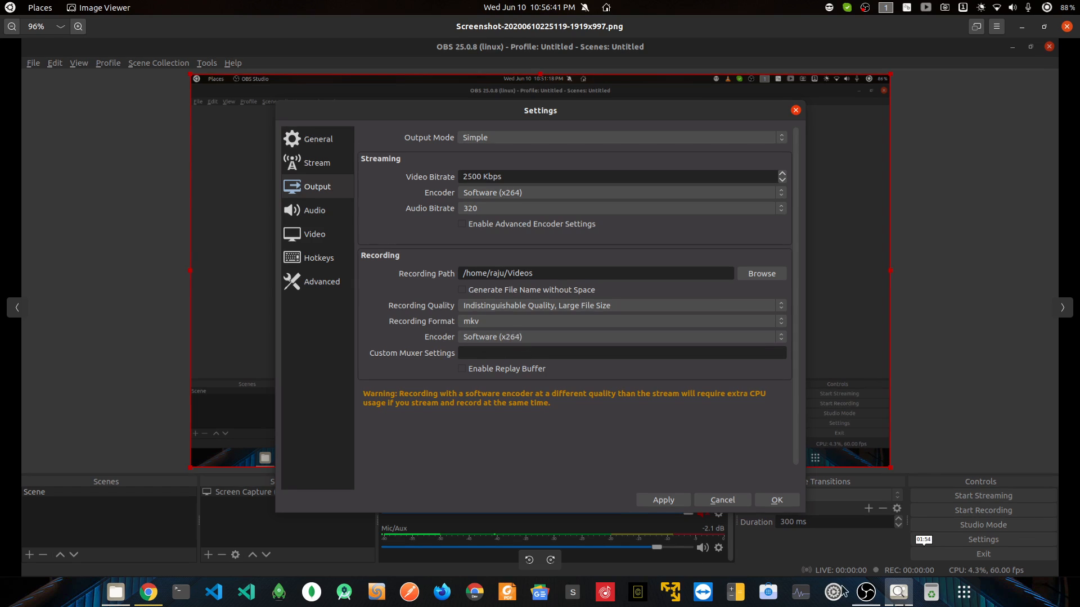